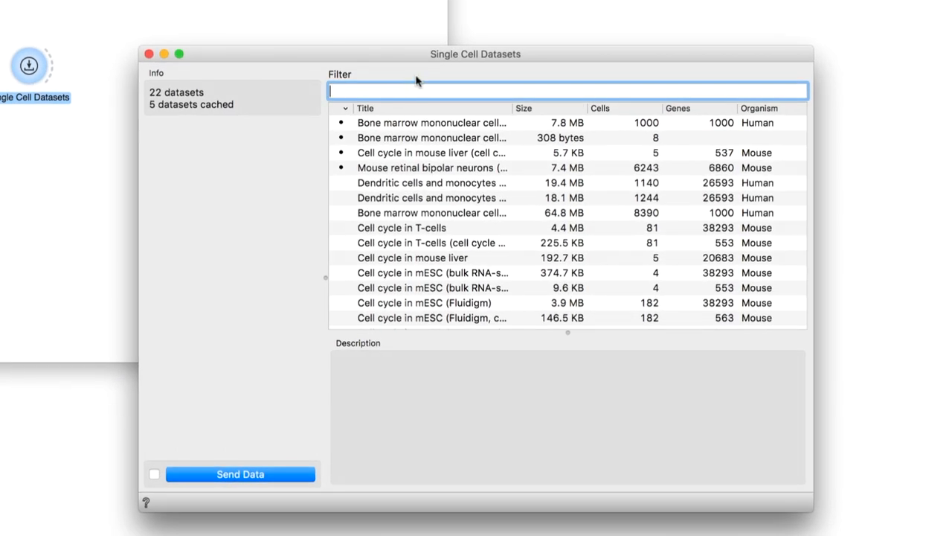
Step: Filter the datasets by 'aml' and choose the AML bone marrow sample dataset
text(aml)
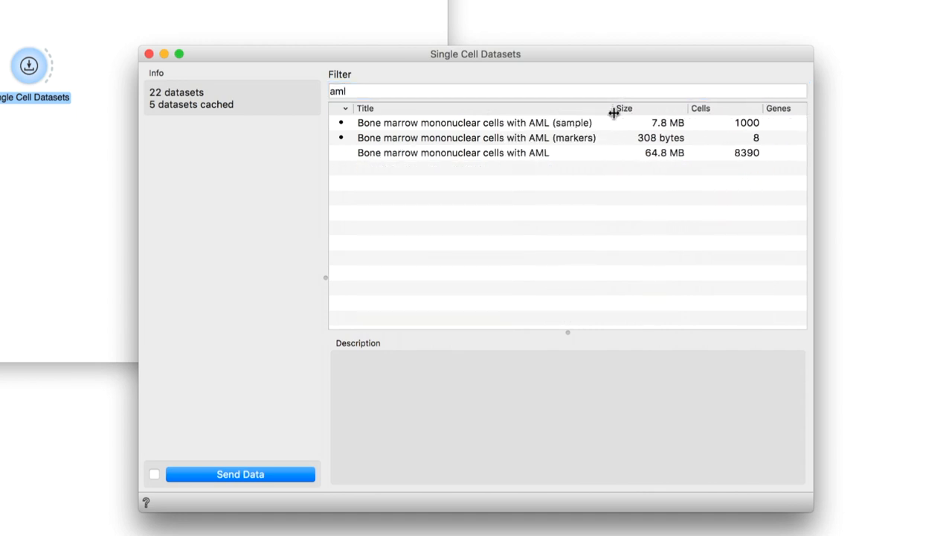
click(474, 122)
text(data)
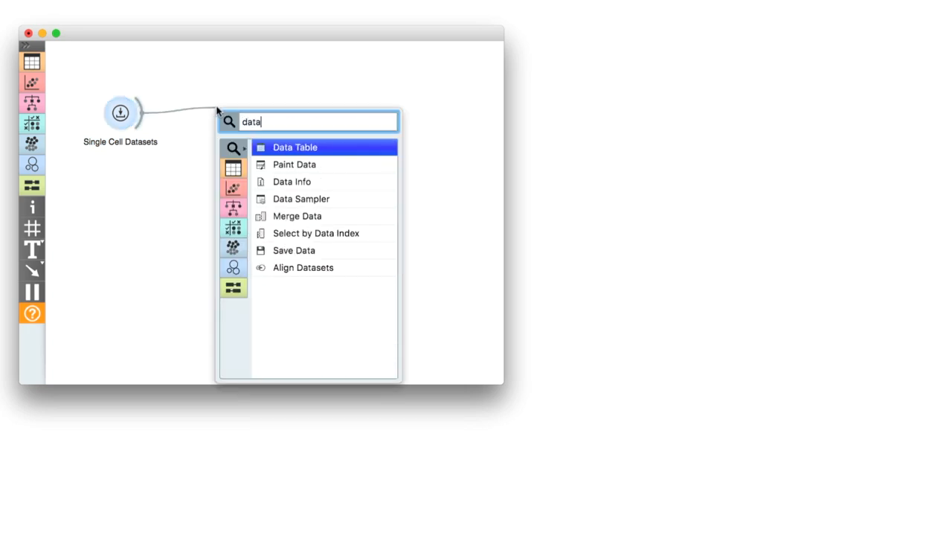
Step: Add a Data Table fed by Single Cell Datasets and reposition its window
click(295, 146)
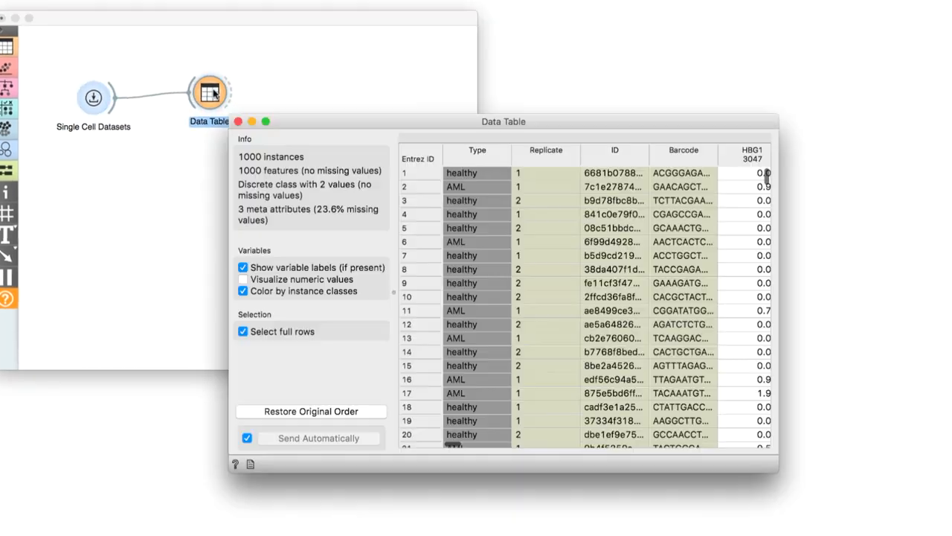
drag(504, 121, 530, 49)
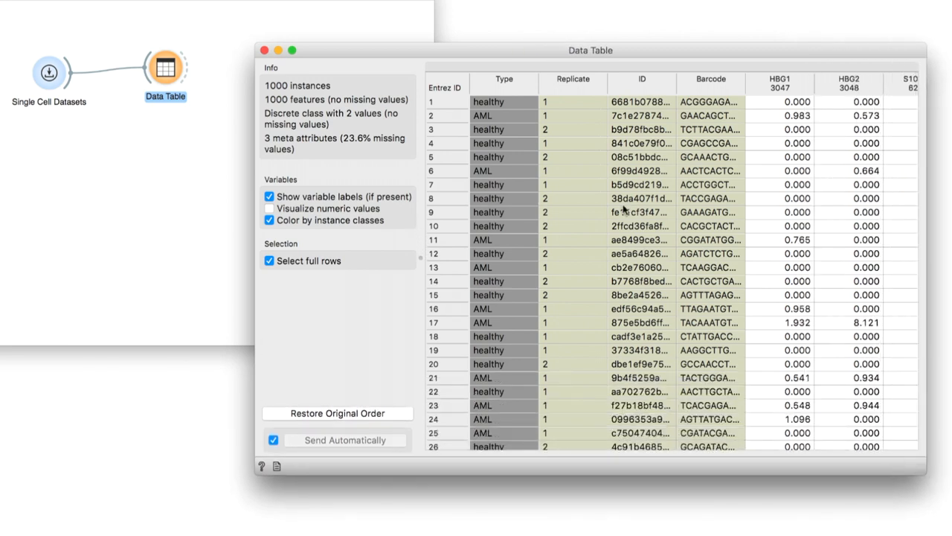
mouse_move(510, 182)
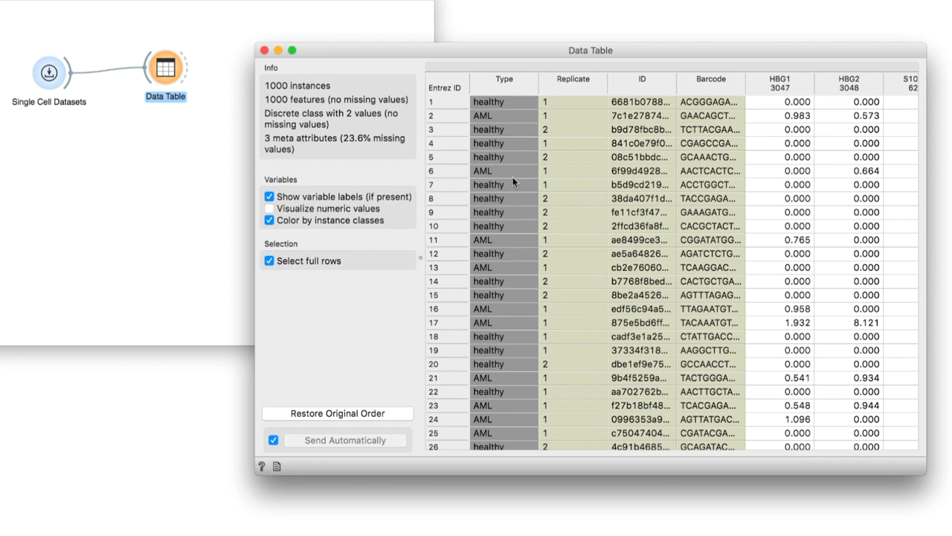
mouse_move(598, 180)
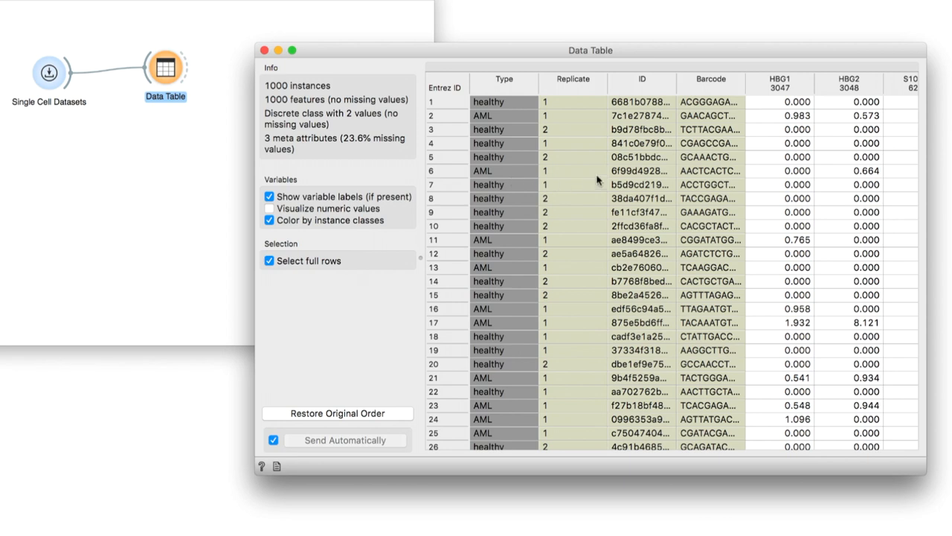
mouse_move(716, 180)
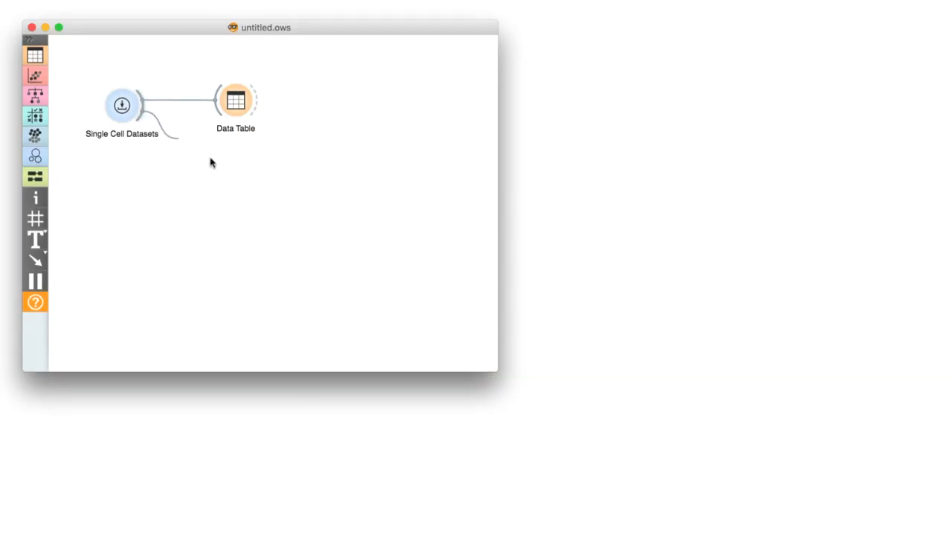
Step: Add a Louvain Clustering widget fed by Single Cell Datasets using the 'lou' search
text(lou)
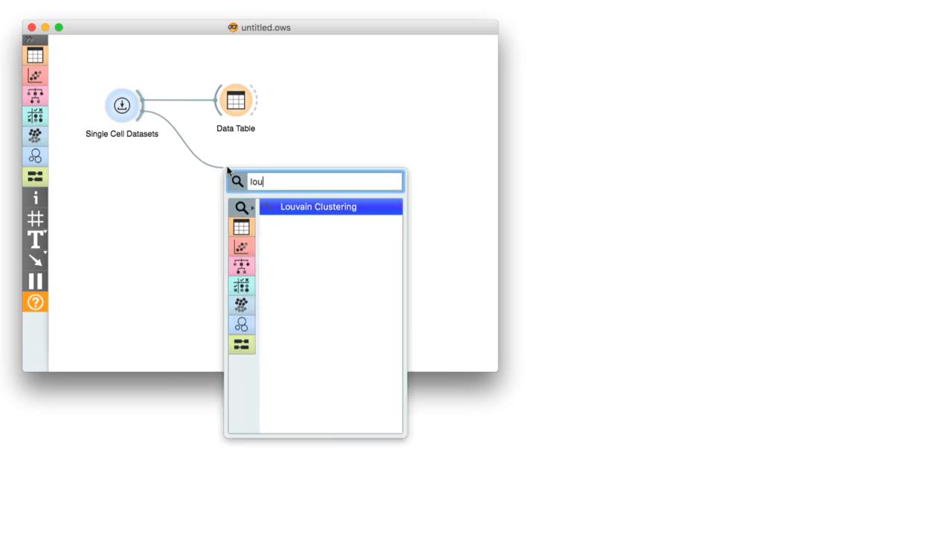
click(318, 206)
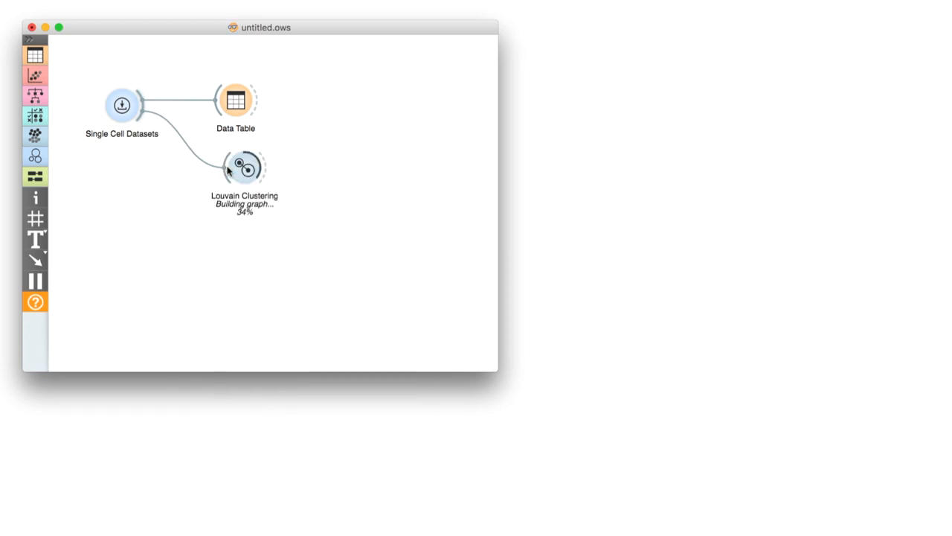
double_click(244, 168)
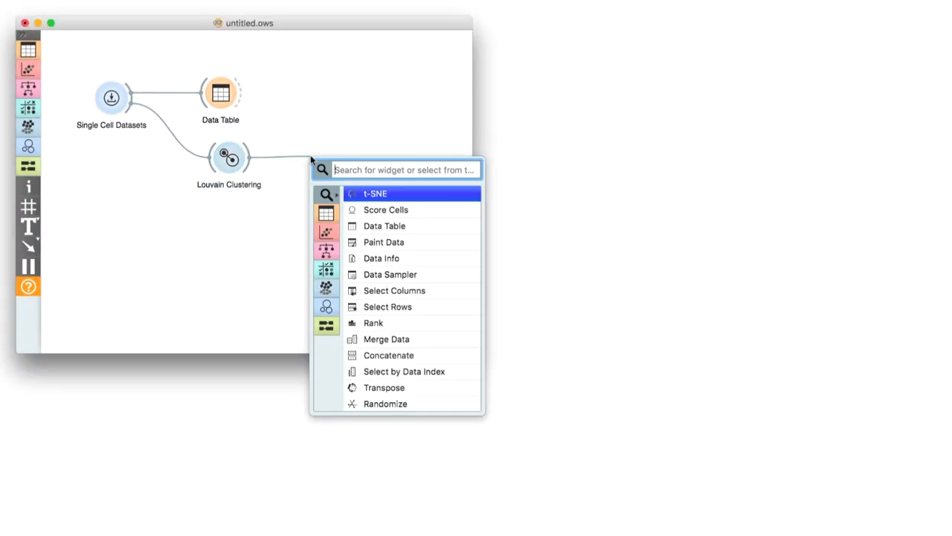
Step: Add a t-SNE widget after Louvain Clustering and open its plot
click(375, 194)
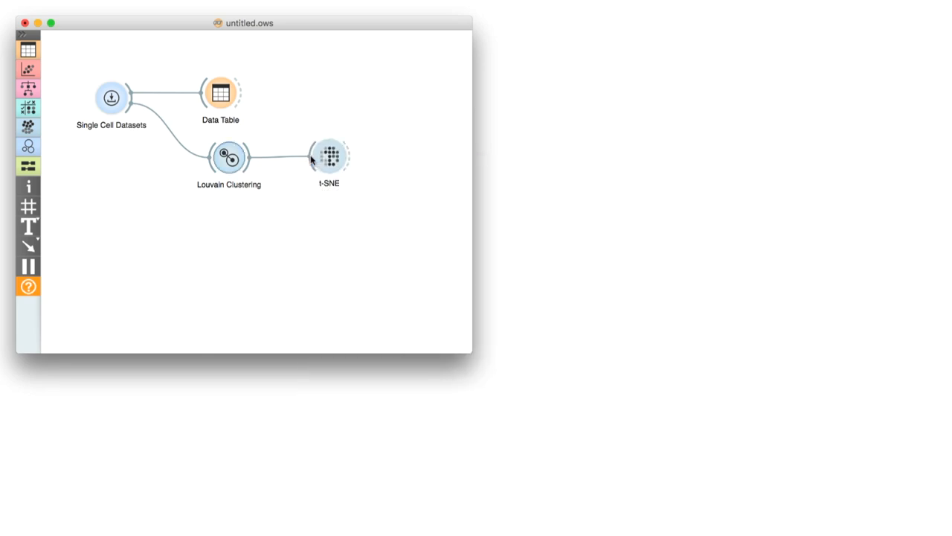
click(328, 156)
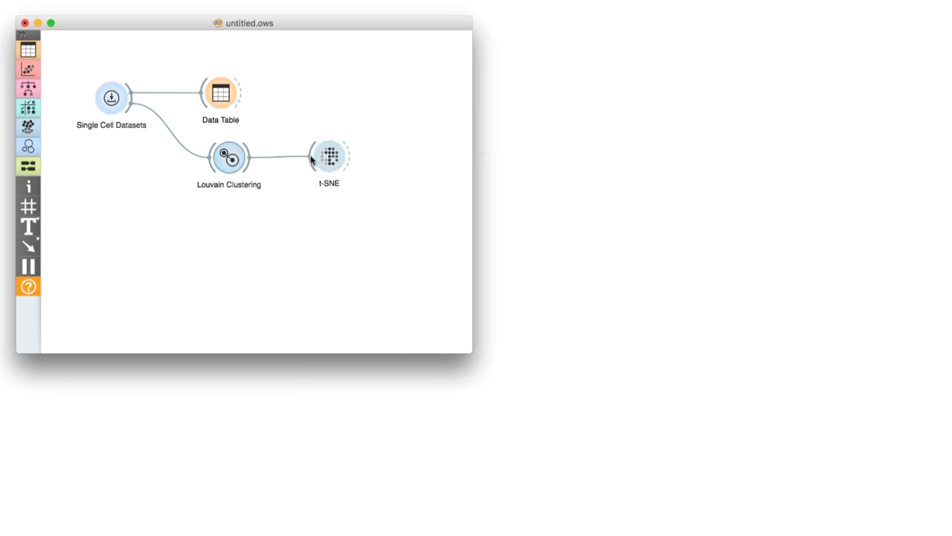
double_click(328, 156)
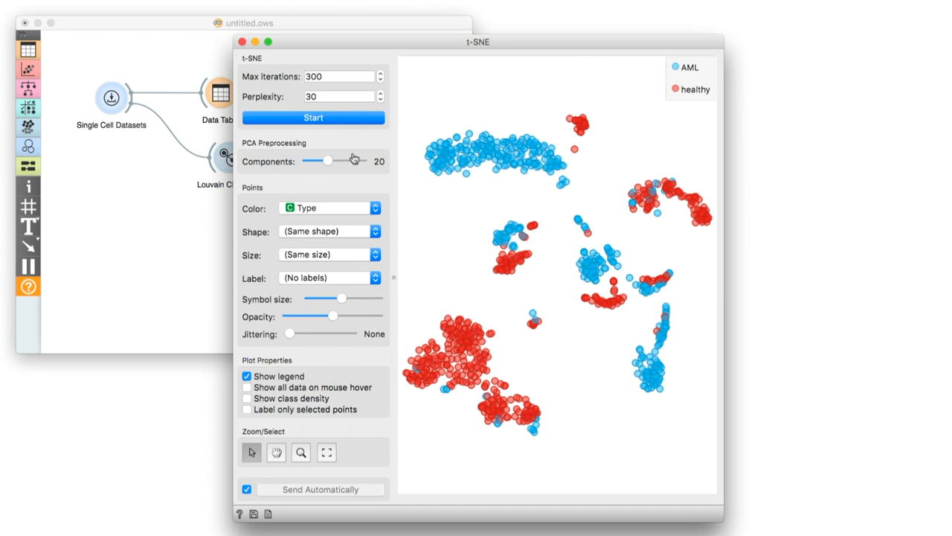
mouse_move(496, 113)
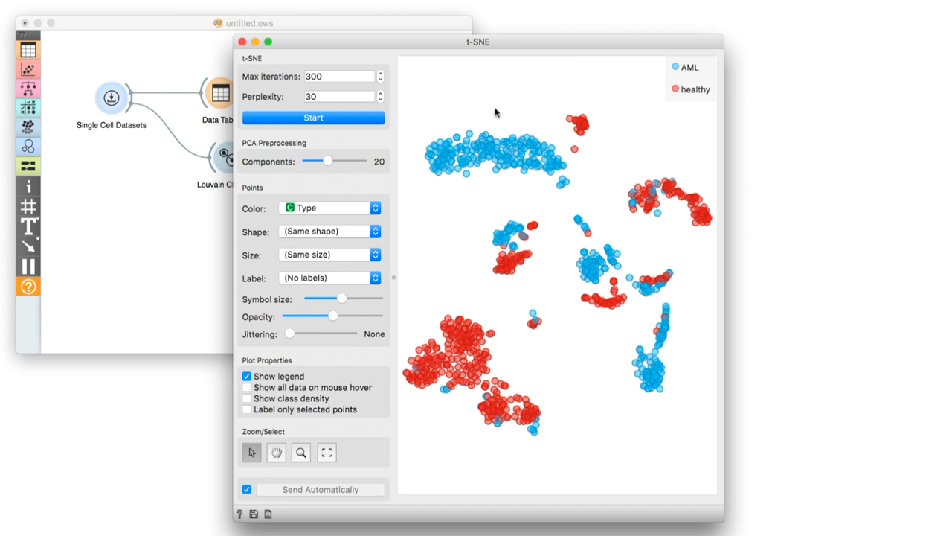
mouse_move(388, 211)
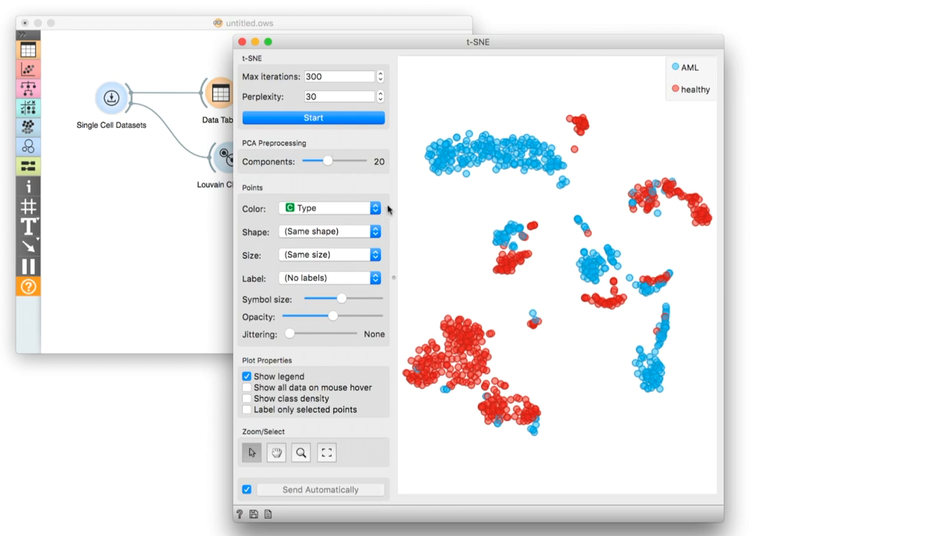
Step: Colour t-SNE points by Louvain cluster and select the lower-left green cluster
click(375, 208)
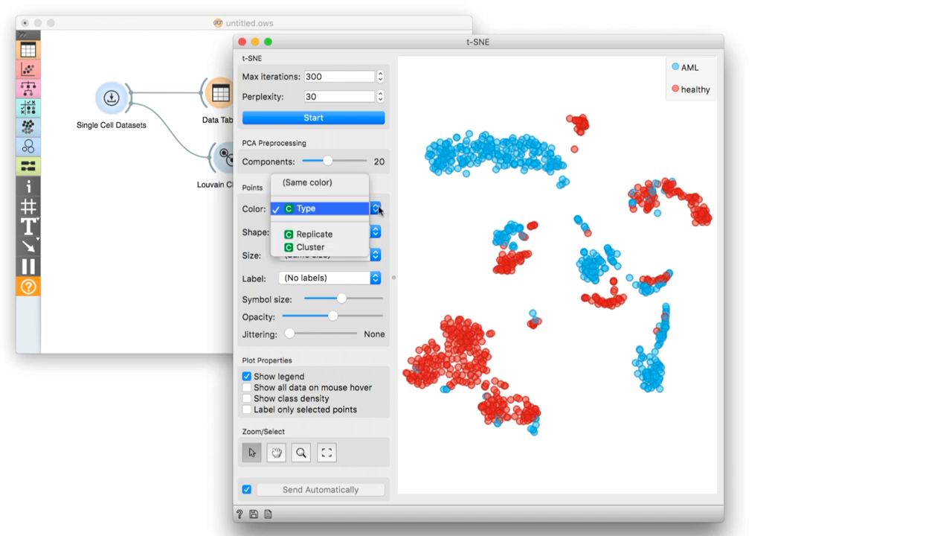
click(315, 246)
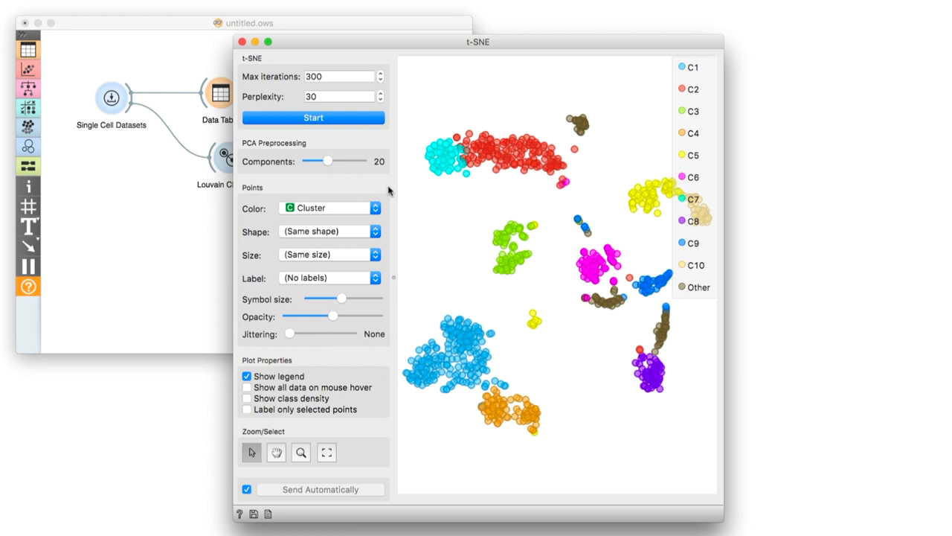
mouse_move(435, 262)
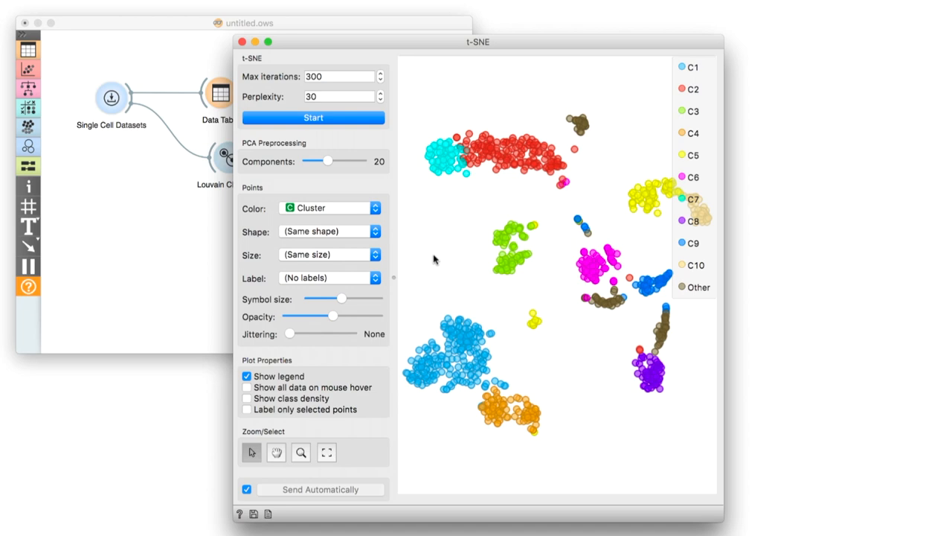
mouse_move(513, 310)
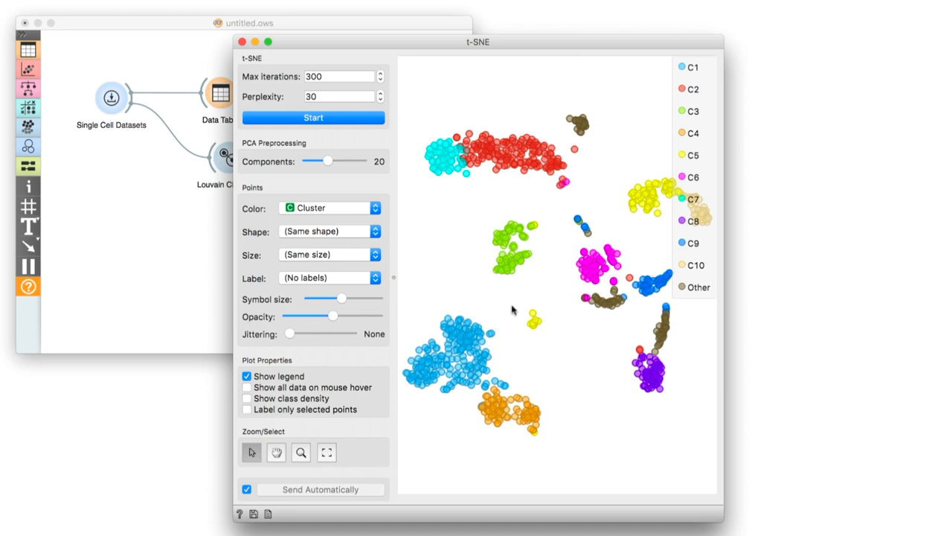
drag(513, 313, 406, 394)
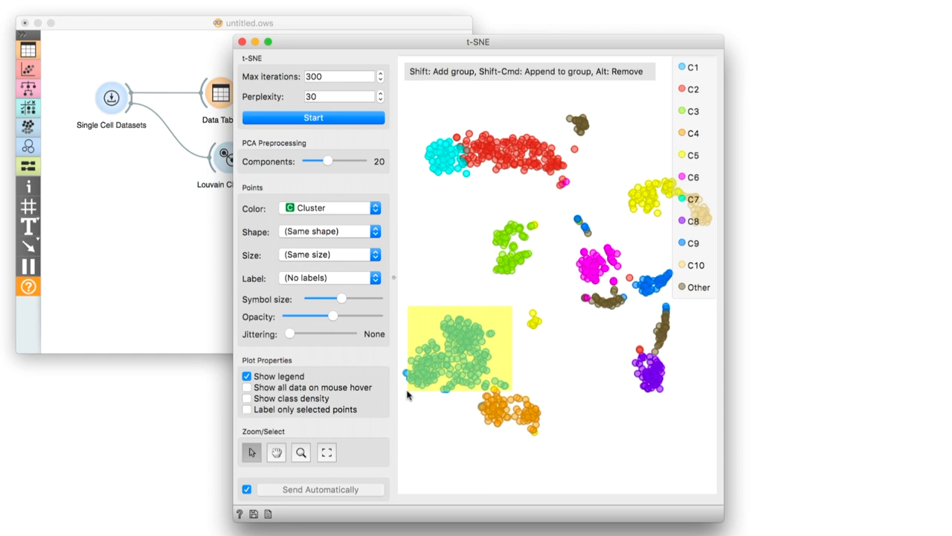
click(242, 42)
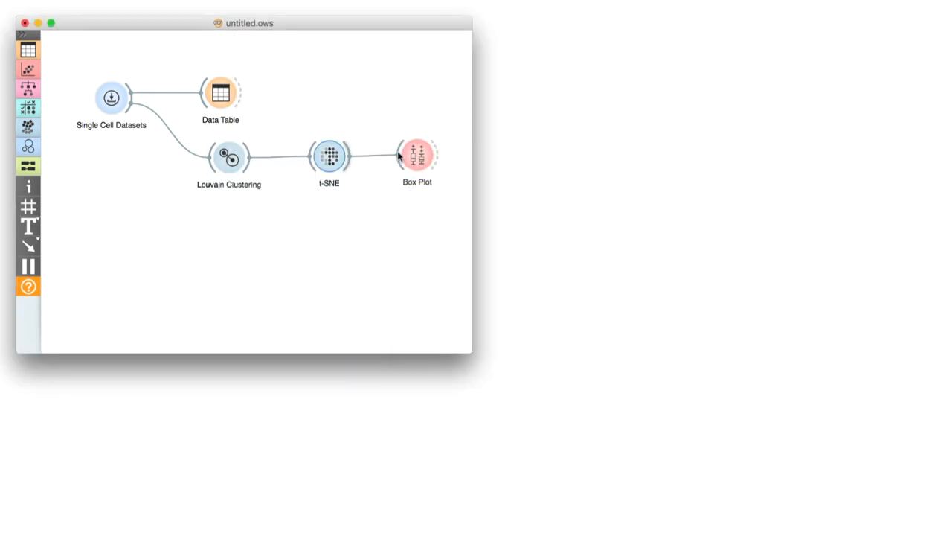
Step: Show cell Type in the Box Plot split by selection Group subgroups
double_click(418, 155)
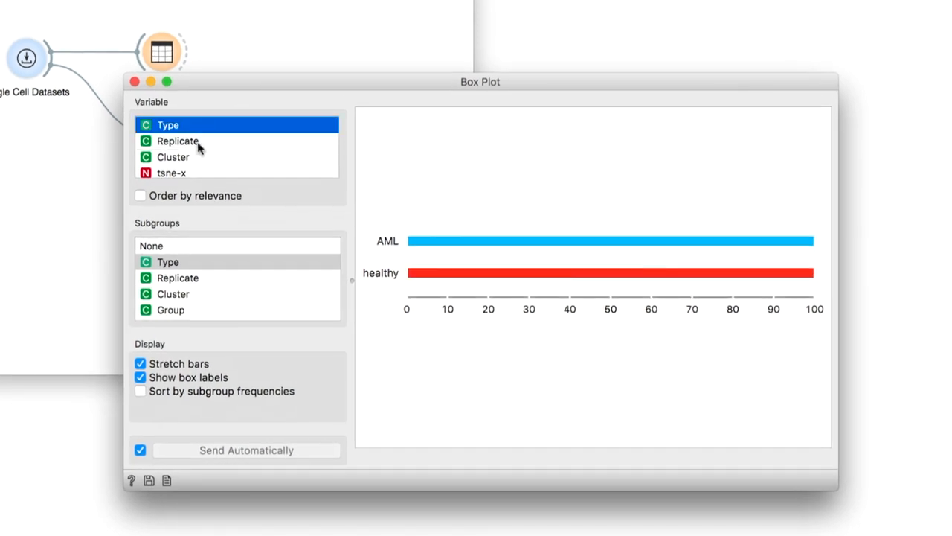
click(170, 310)
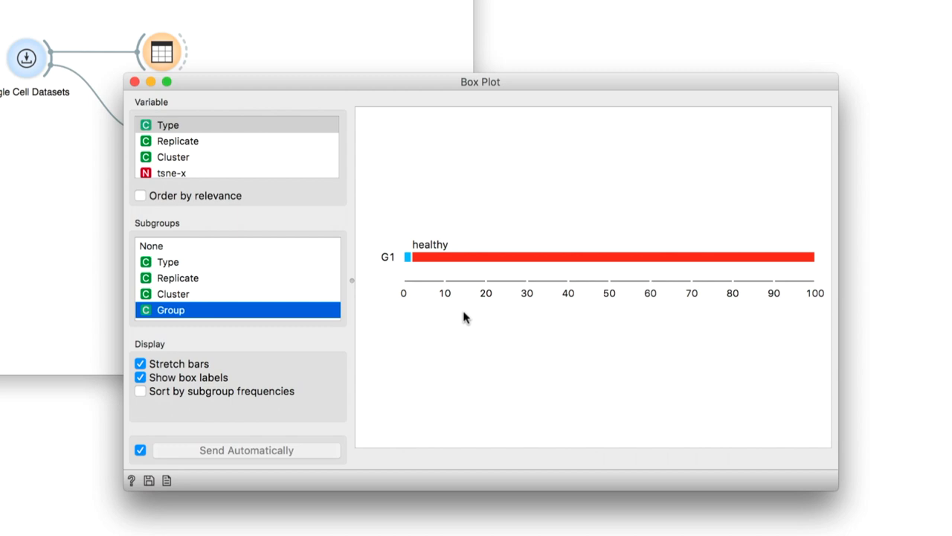
click(135, 81)
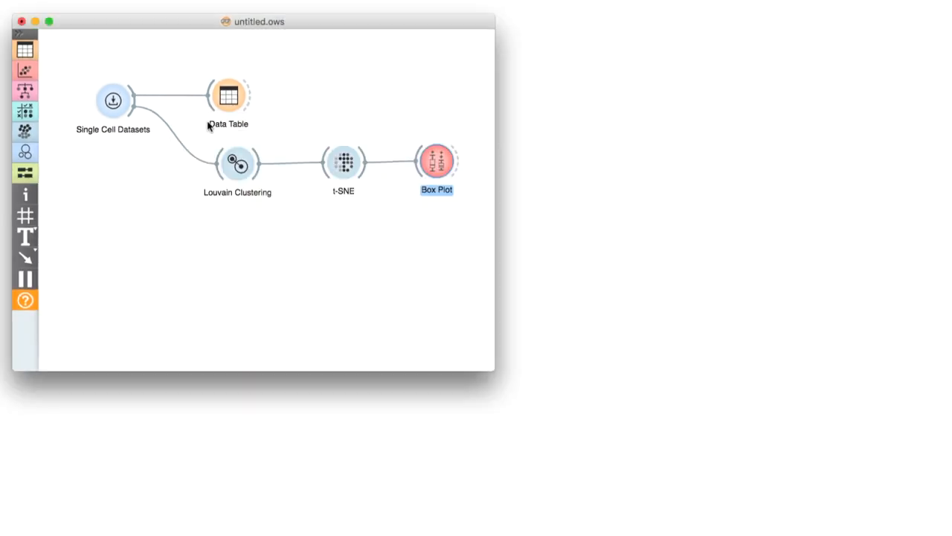
Step: Add a Marker Genes widget and filter its human marker list by 'nk'
double_click(199, 246)
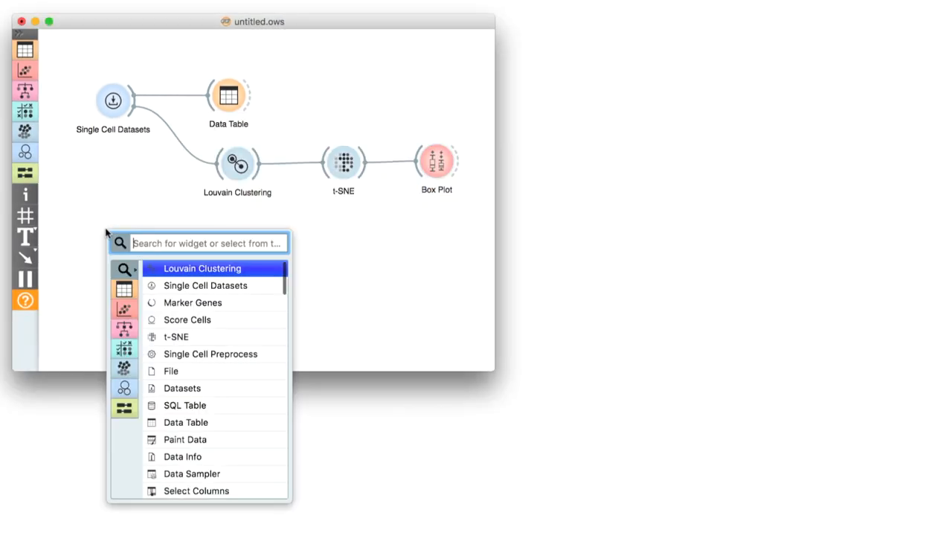
click(192, 302)
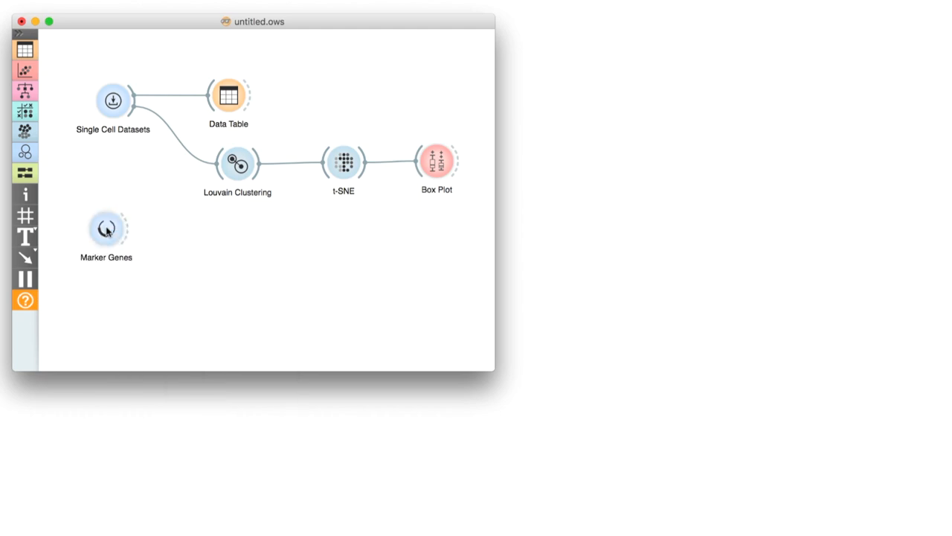
double_click(106, 228)
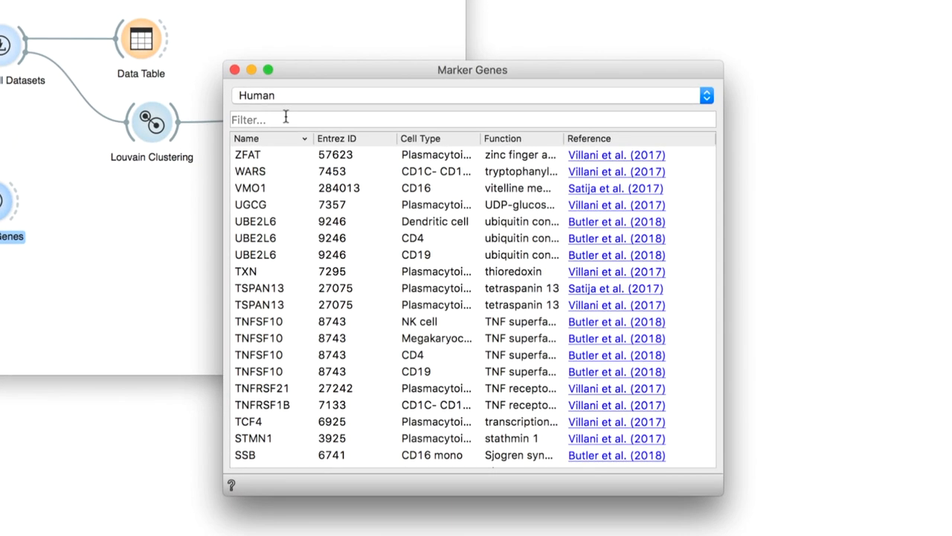
text(nk)
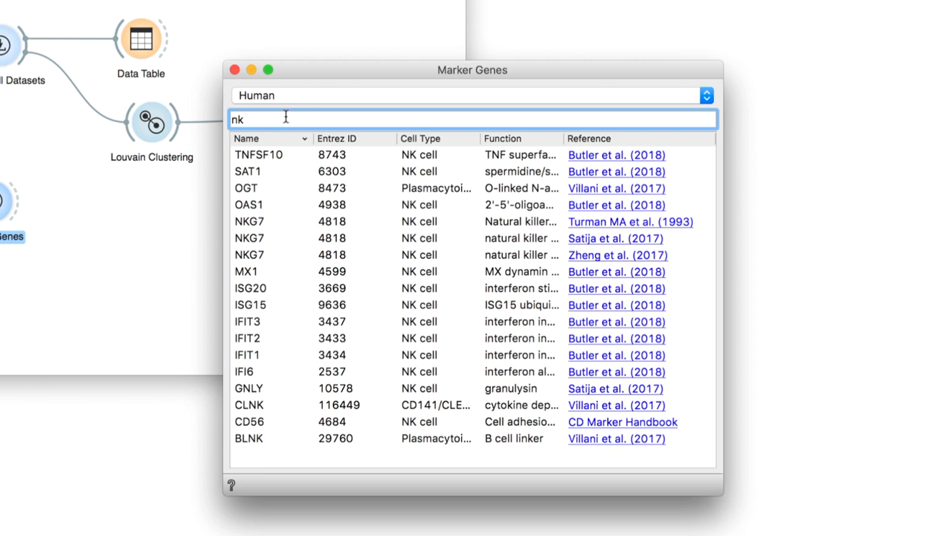
click(420, 138)
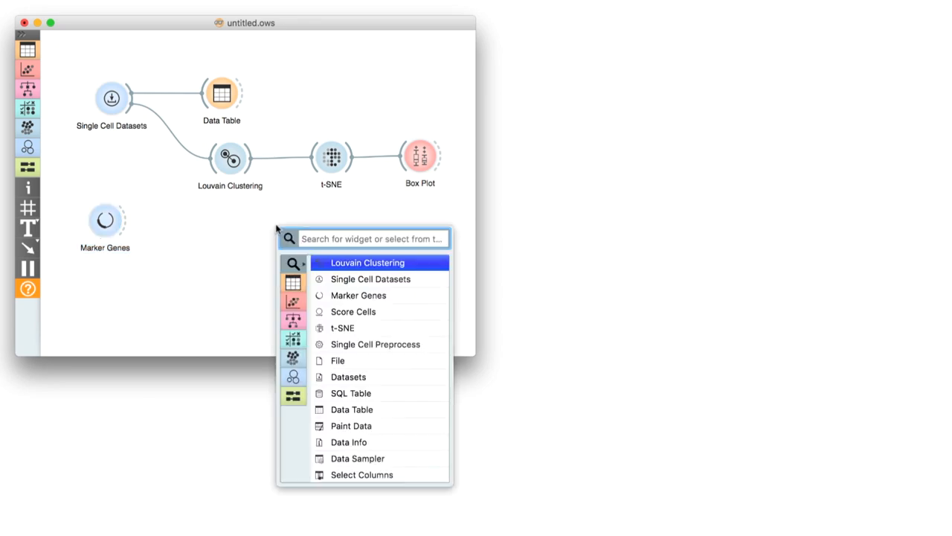
Step: Feed clustered data and marker genes into Score Cells, followed by t-SNE (1)
click(354, 311)
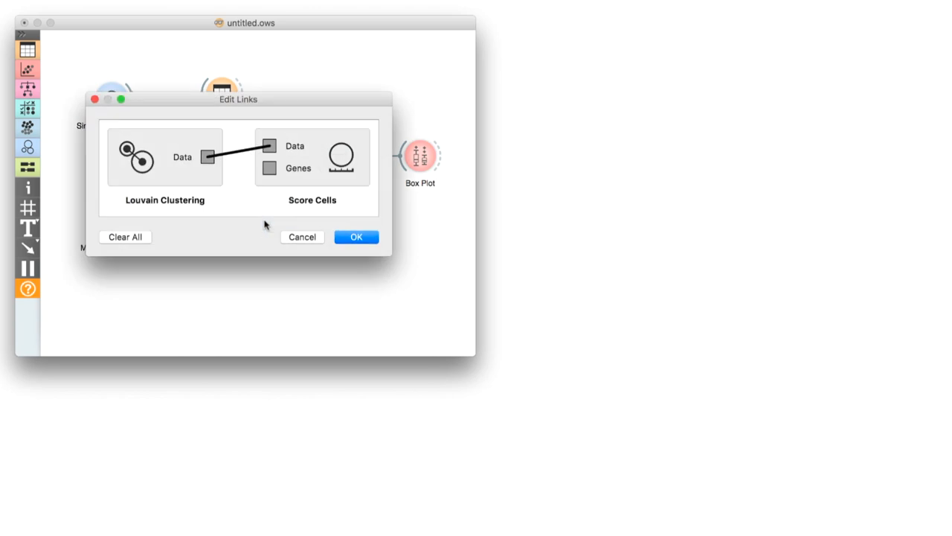
click(355, 237)
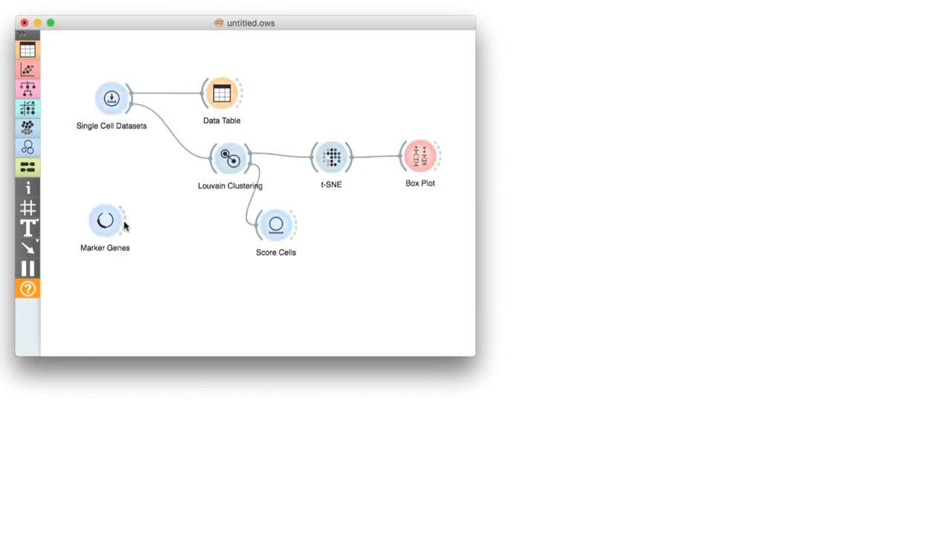
drag(124, 219, 264, 224)
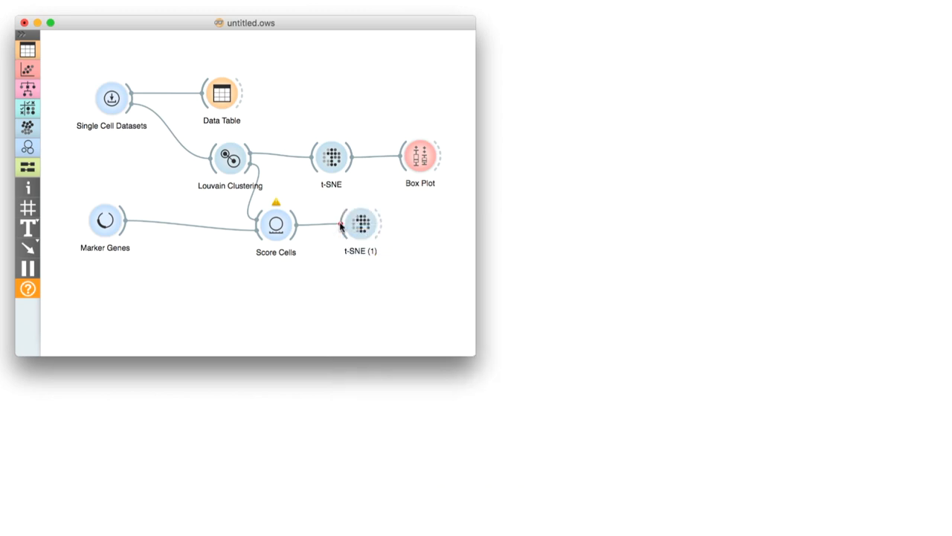
double_click(361, 224)
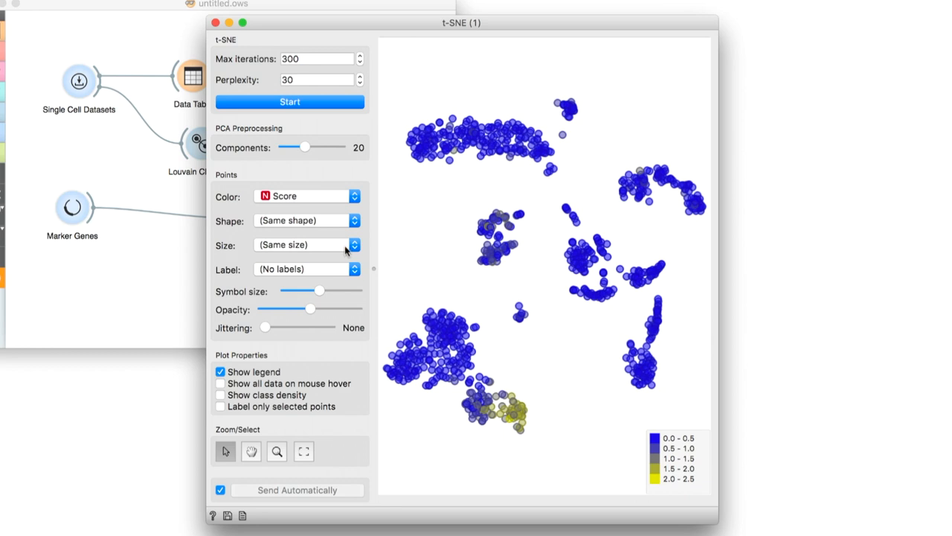
Step: Size t-SNE (1) points by Score and shift the window right
click(307, 244)
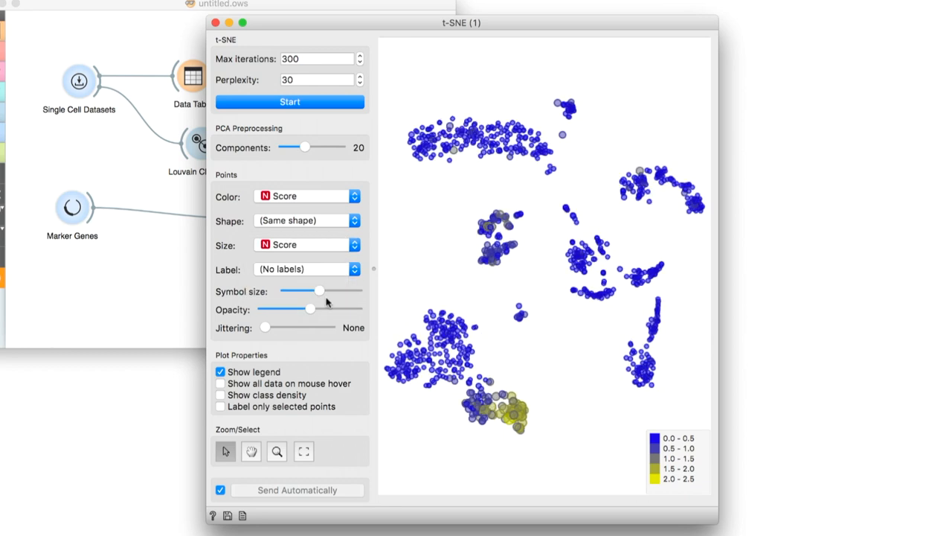
mouse_move(522, 378)
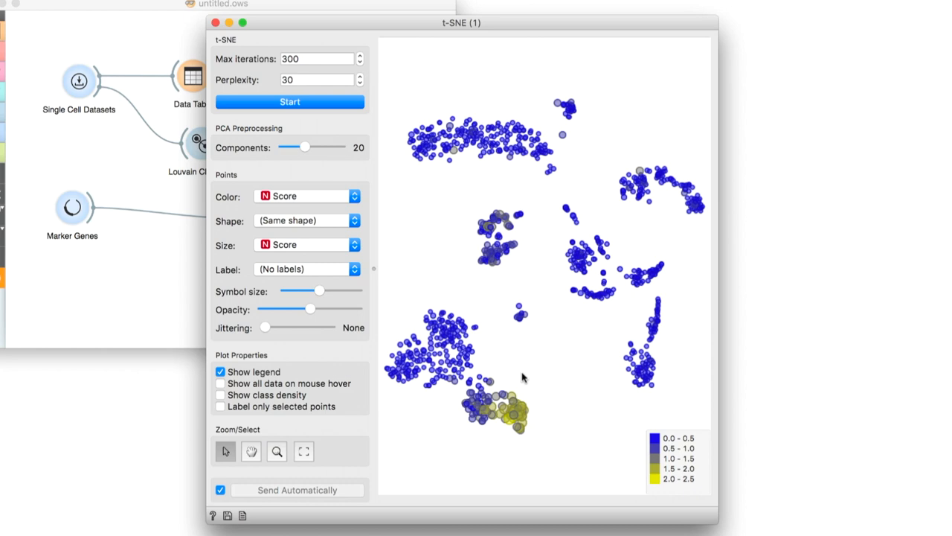
drag(461, 22, 506, 32)
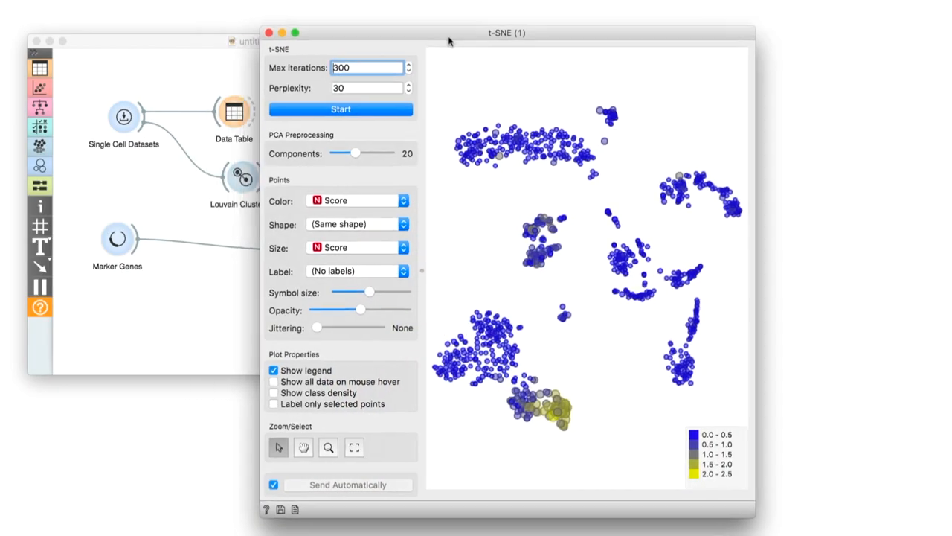
Step: Change the Marker Genes filter from 'nk' to 'b c' for B cell markers
double_click(117, 238)
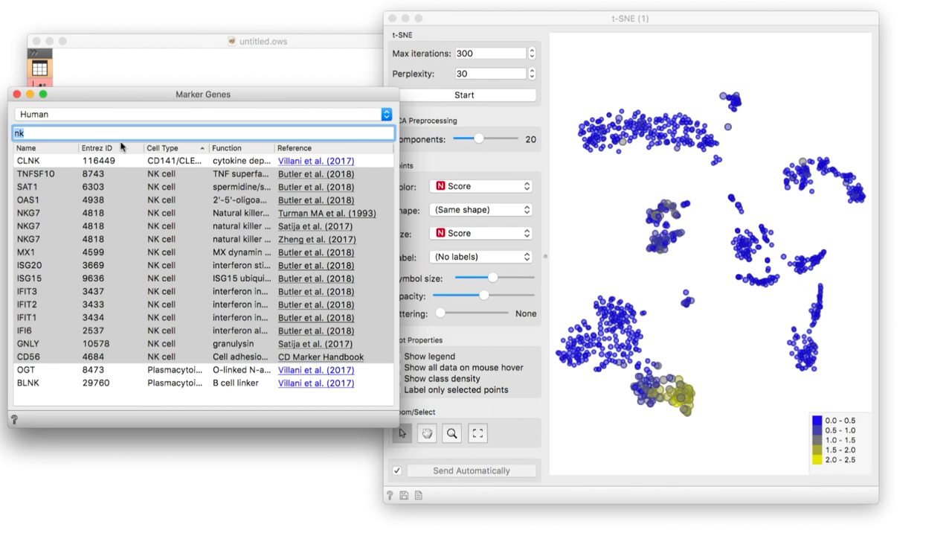
text(b c)
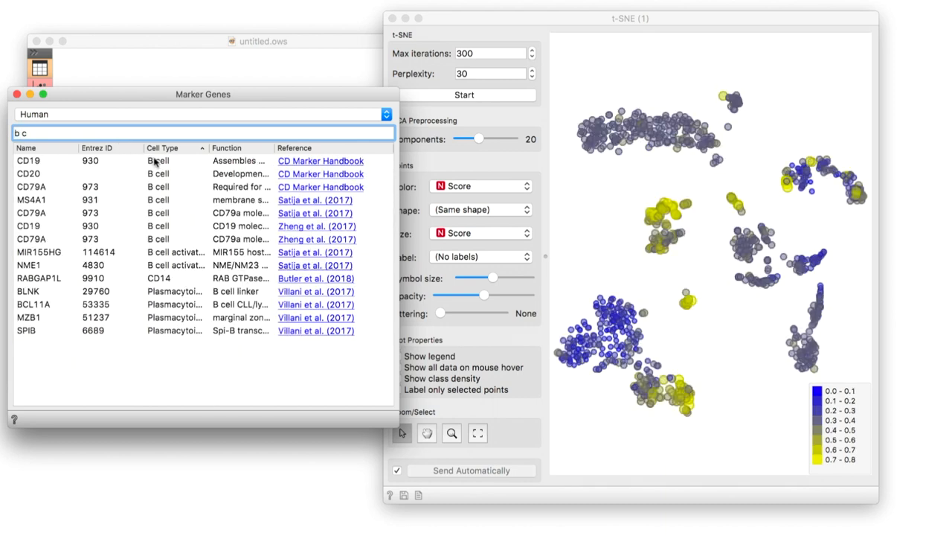